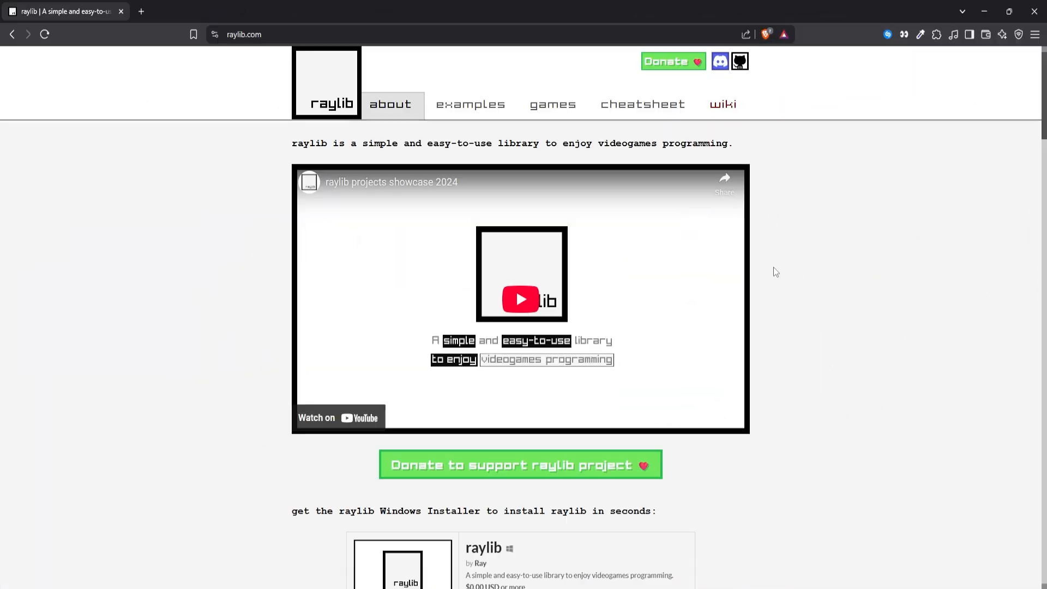
# Scroll through the raylib about page and the GitHub README feature list
pyautogui.scroll(-3)
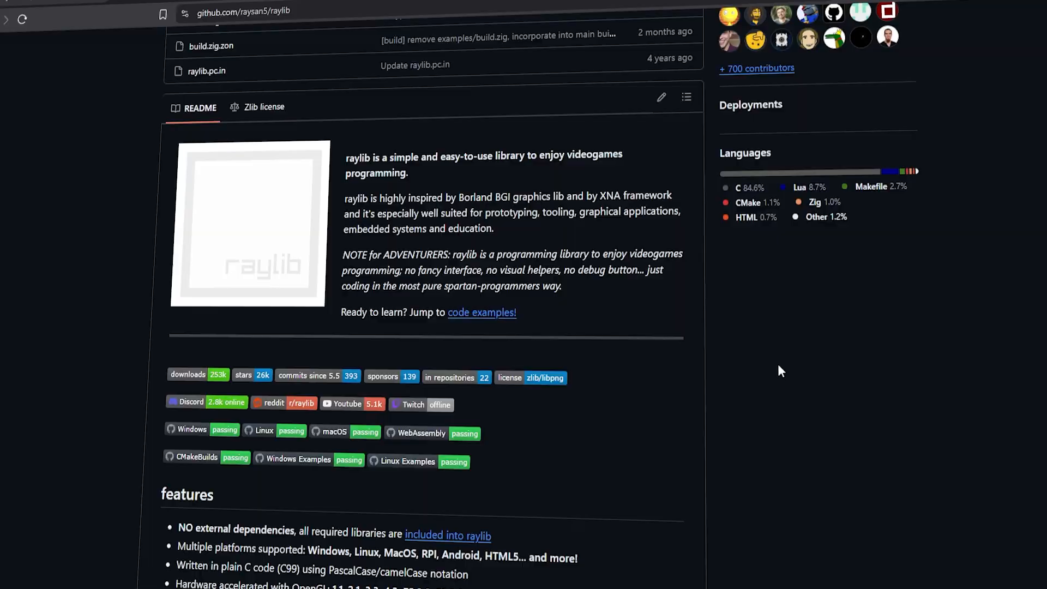
pyautogui.scroll(-3)
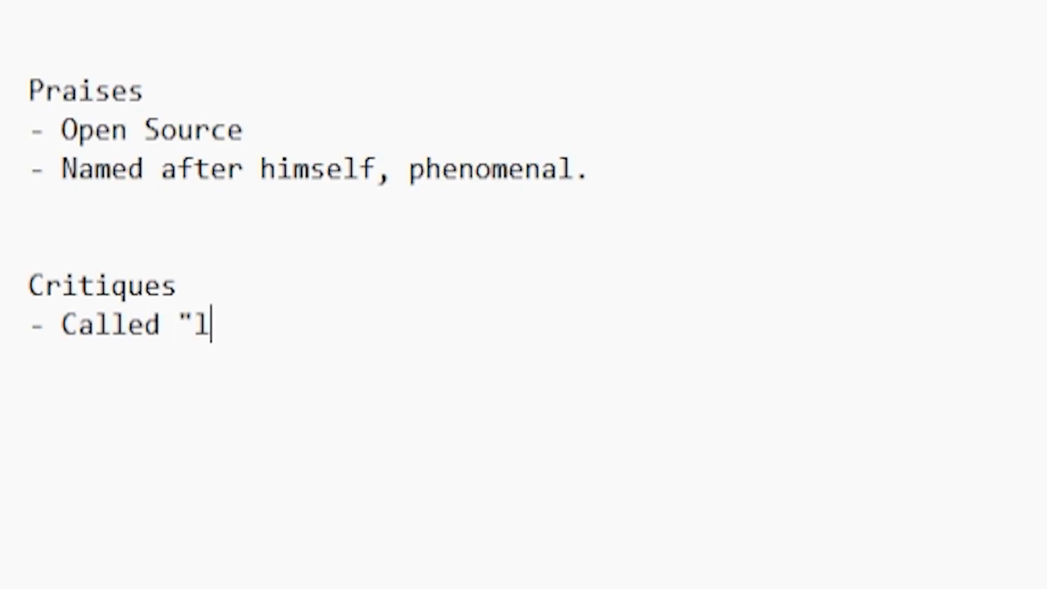
# Finish the critique line: Called "lib" but is framework.... yikes
pyautogui.write('ib" but is framework')
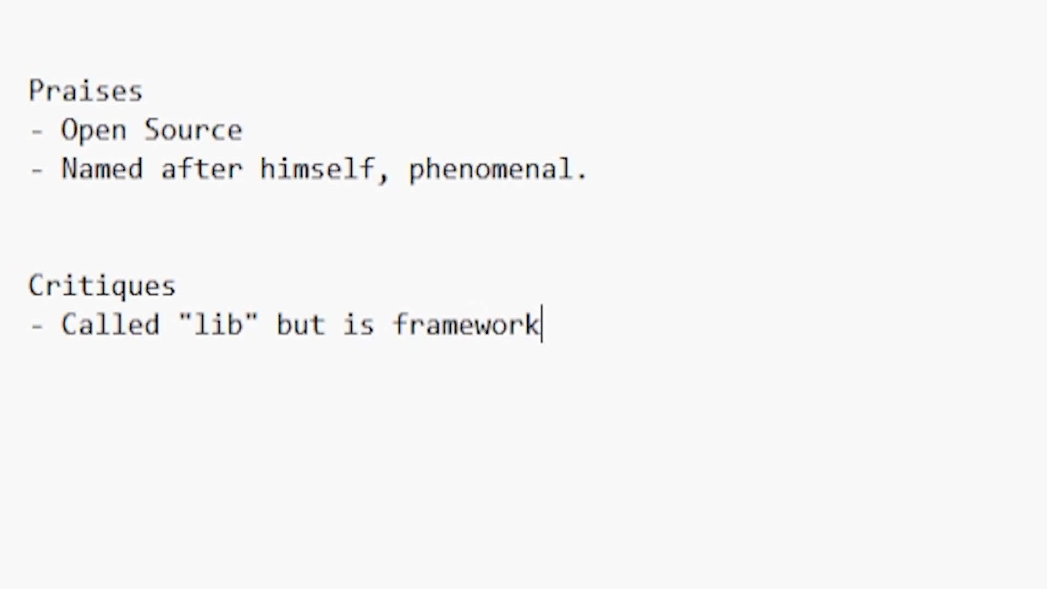
pyautogui.write('.... yikes.')
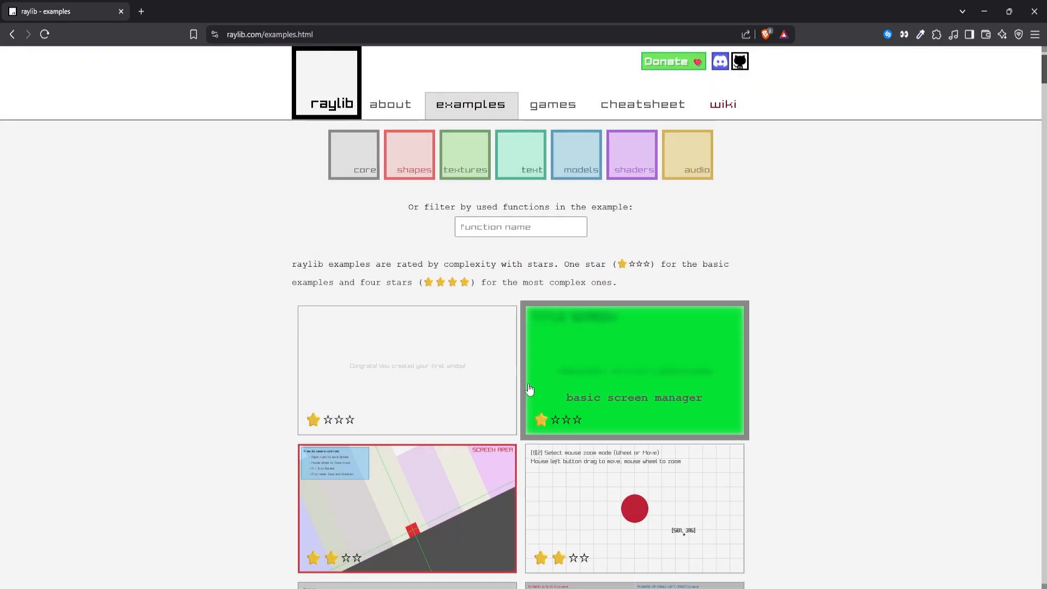
# Select an example preview on the raylib examples gallery
pyautogui.click(407, 370)
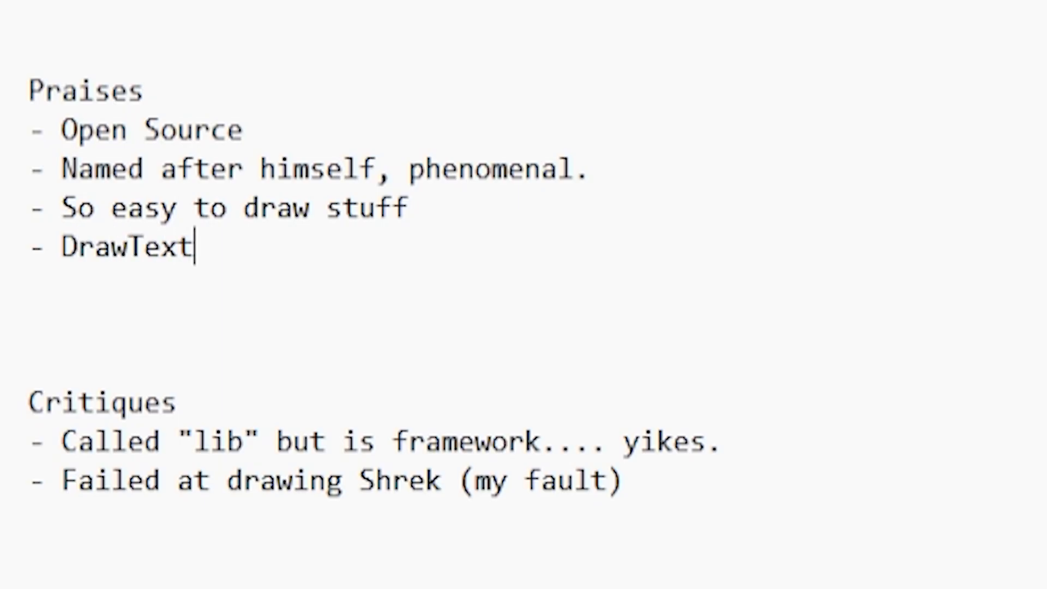
# Complete the praise line 'DrawText function is self fulfilling!'
pyautogui.write('function is self fulfilling!')
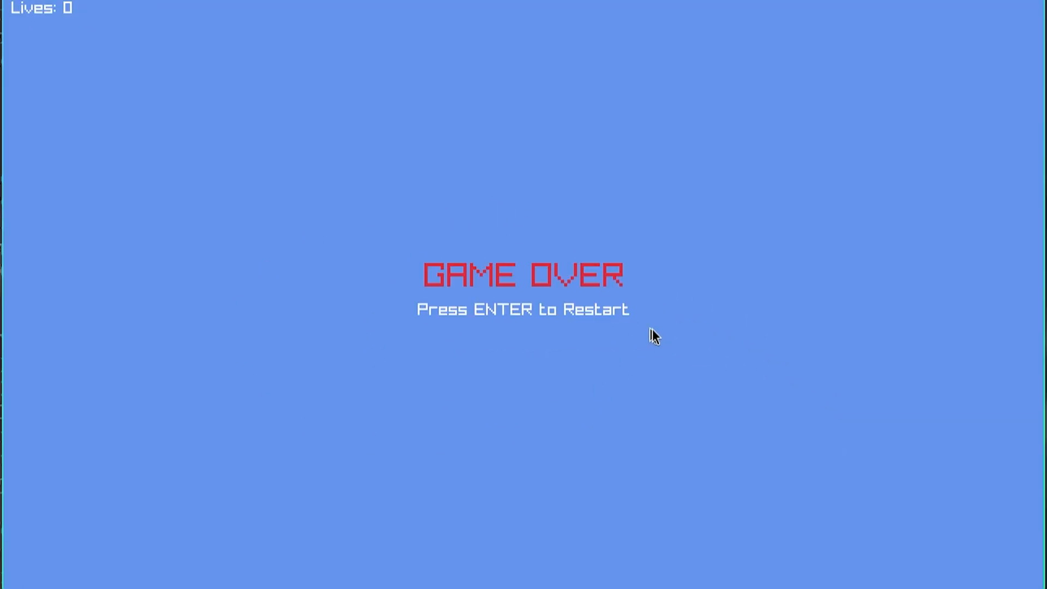
pyautogui.moveTo(699, 278)
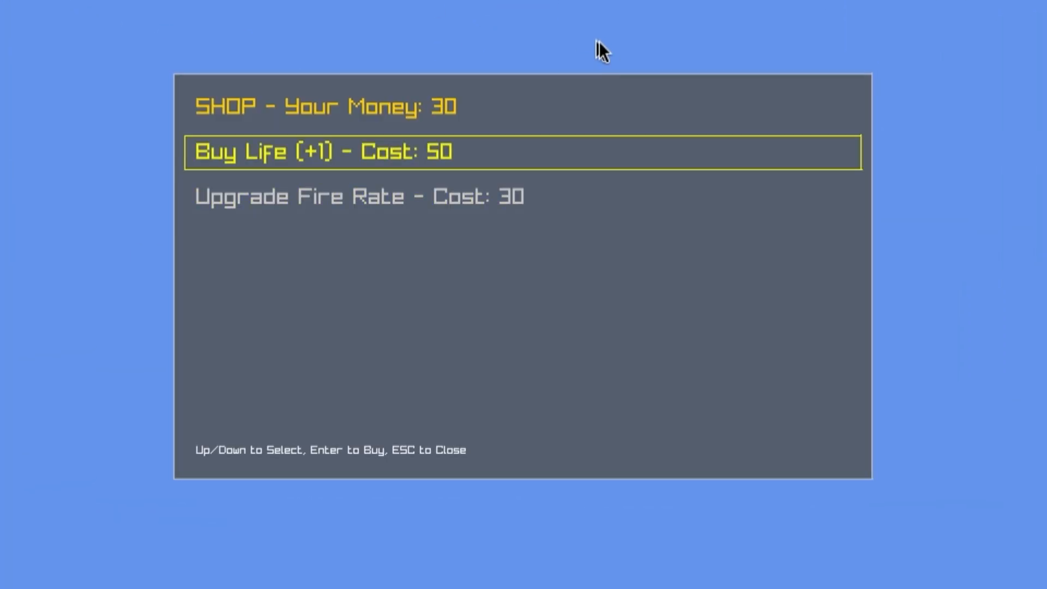
# Move the shop selection down to the Upgrade Fire Rate option
pyautogui.press('Down')
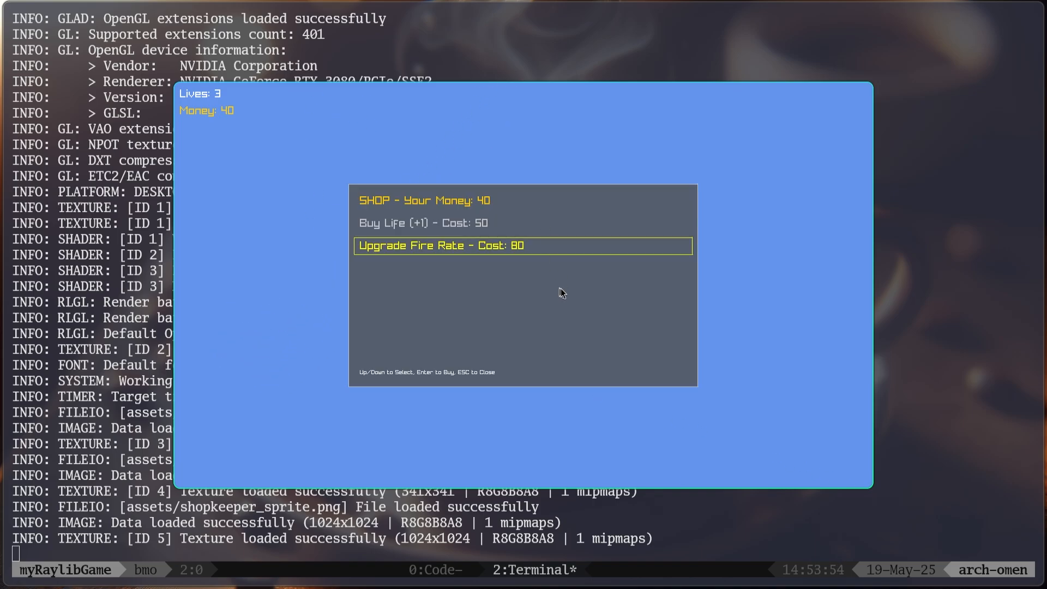
# Leave the shop screen with Escape after viewing the 80-cost fire rate upgrade
pyautogui.press('Escape')
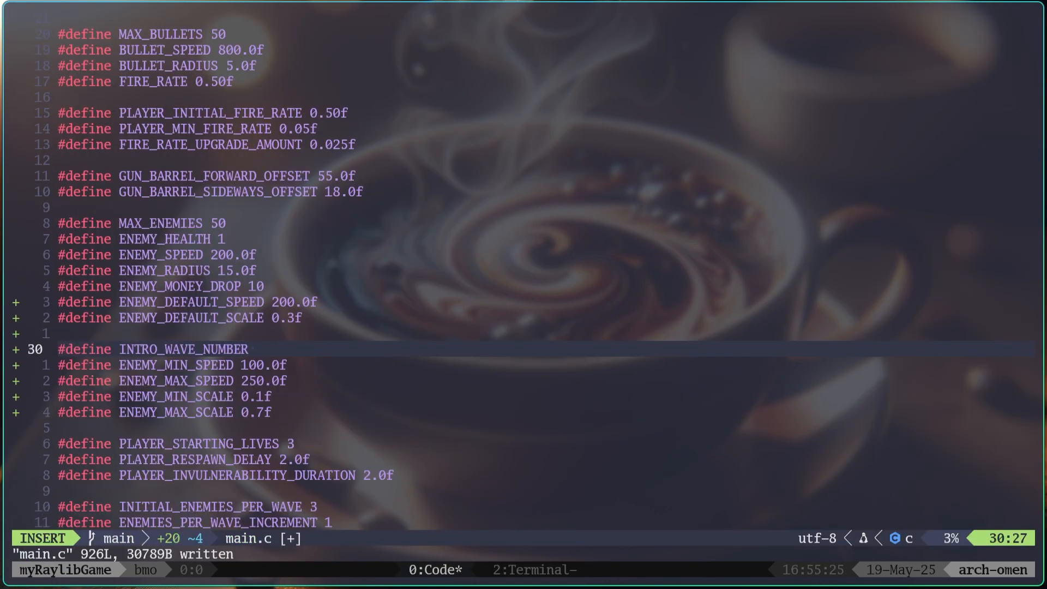
# Set INTRO_WAVE_NUMBER to 3 in main.c
pyautogui.write('3')
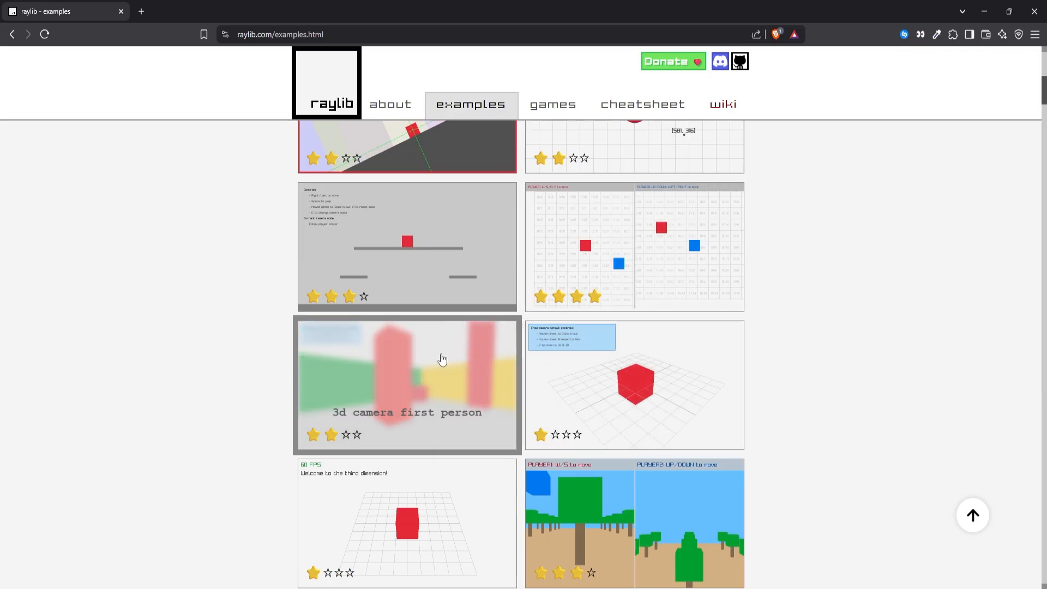
# Scroll down through the raylib examples gallery toward the 3D camera examples
pyautogui.scroll(-3)
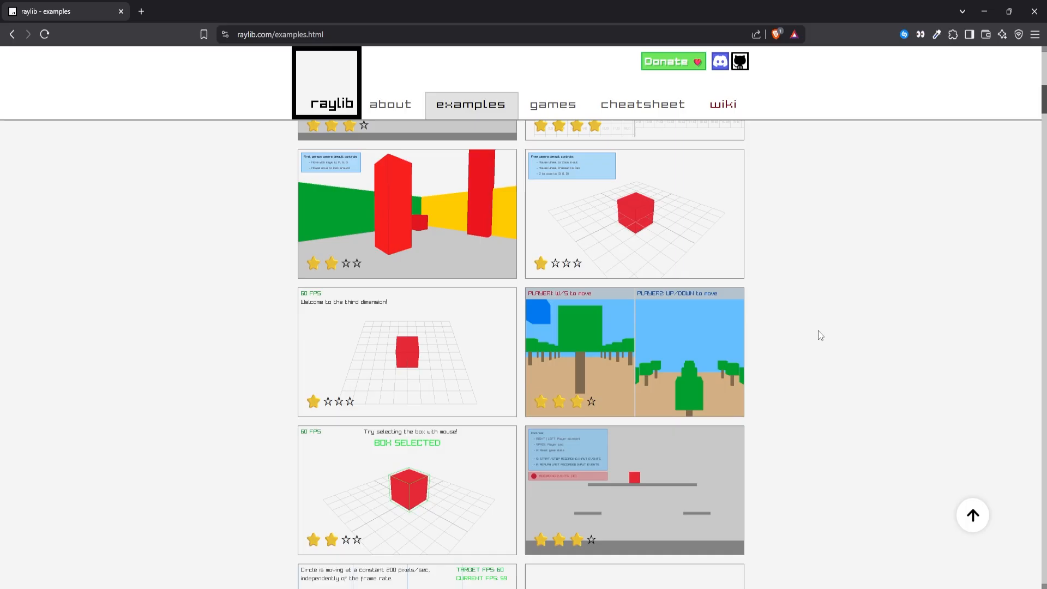
pyautogui.scroll(-3)
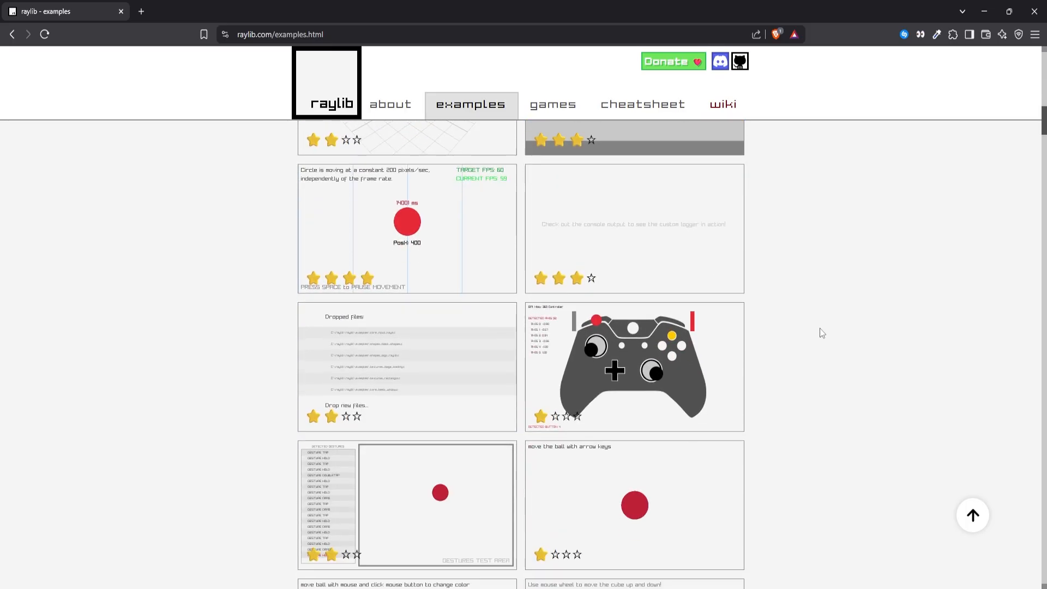
pyautogui.scroll(-3)
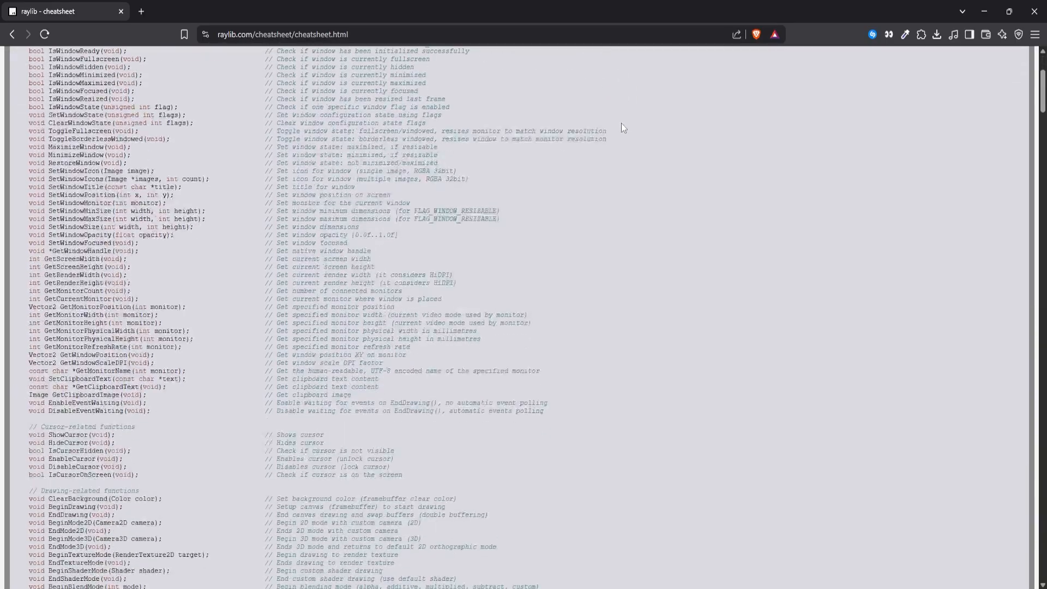
# Scroll the cheatsheet's window, cursor and drawing function list
pyautogui.scroll(-3)
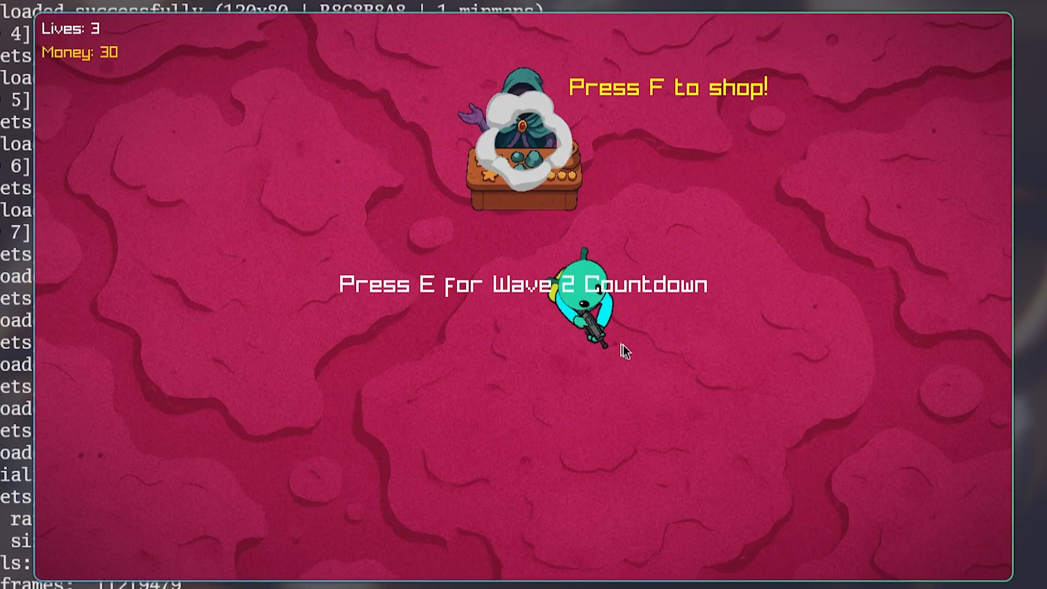
# Start the wave 2 countdown with E while standing near the shop
pyautogui.press('e')
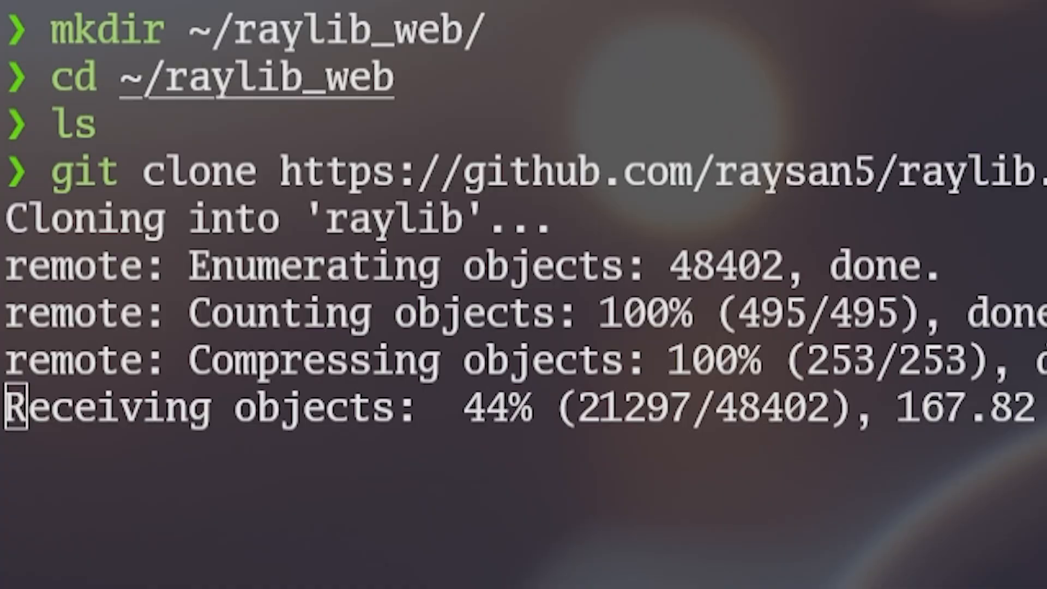
# Run make PLATFORM=PLATFORM_WEB in raylib/src to produce libraylib.web.a
pyautogui.write('make PLATFORM=PLATFORM_WEB RAYLIB_LIBTYPE')
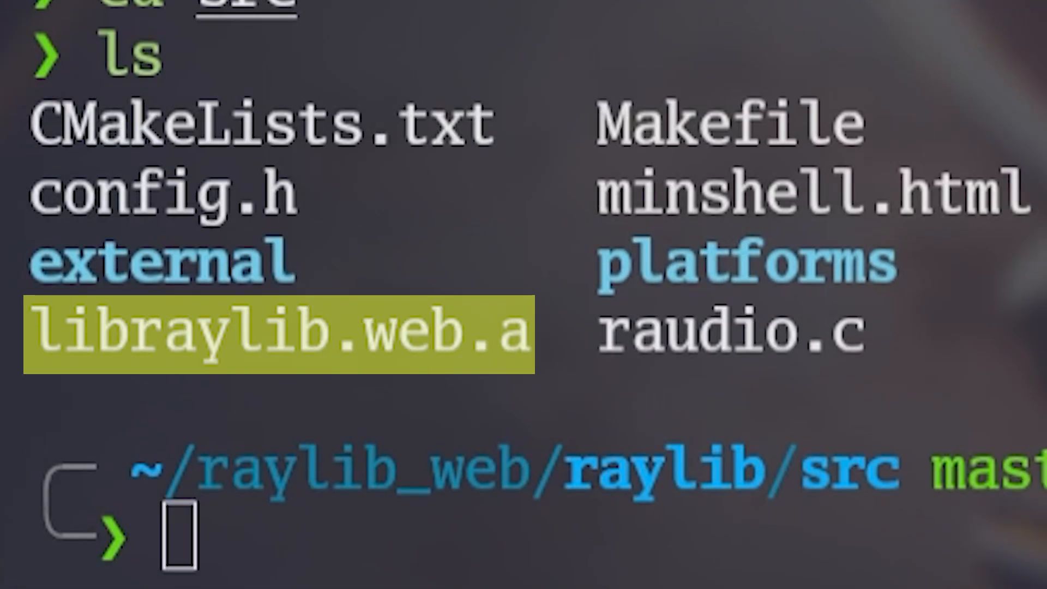
pyautogui.moveTo(154, 394)
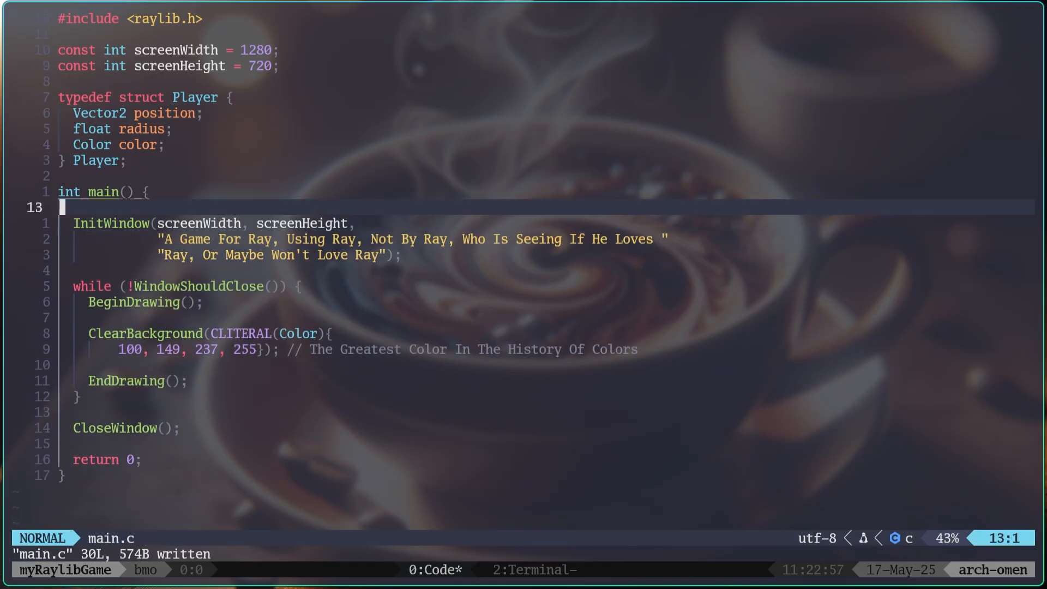
pyautogui.write(', Today, Hey, Say, Way, May, Bay')
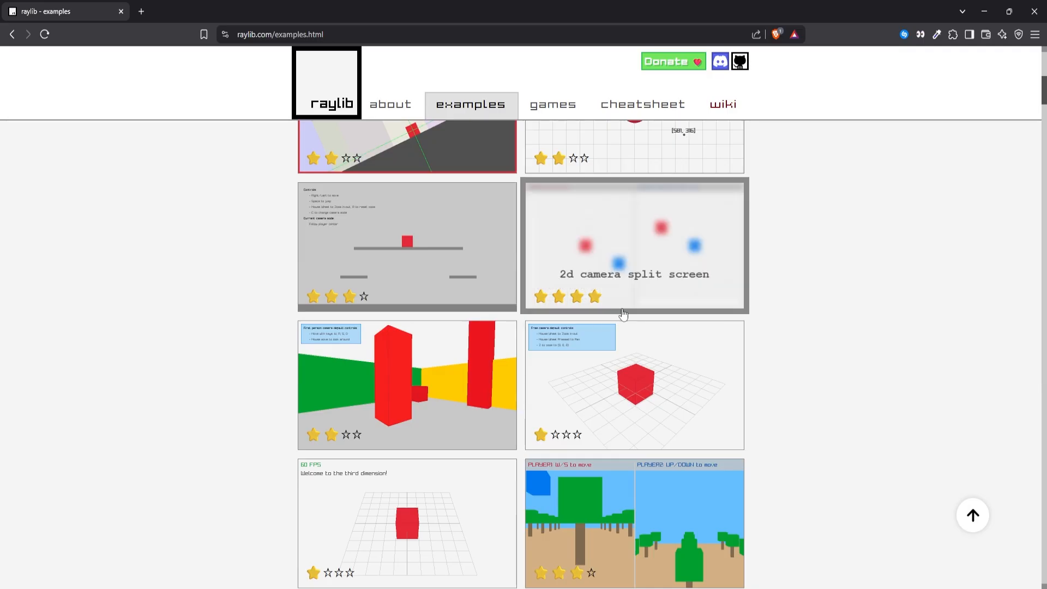
# Scroll the raylib examples gallery, then start the Ebitengine fish-matching game
pyautogui.scroll(-3)
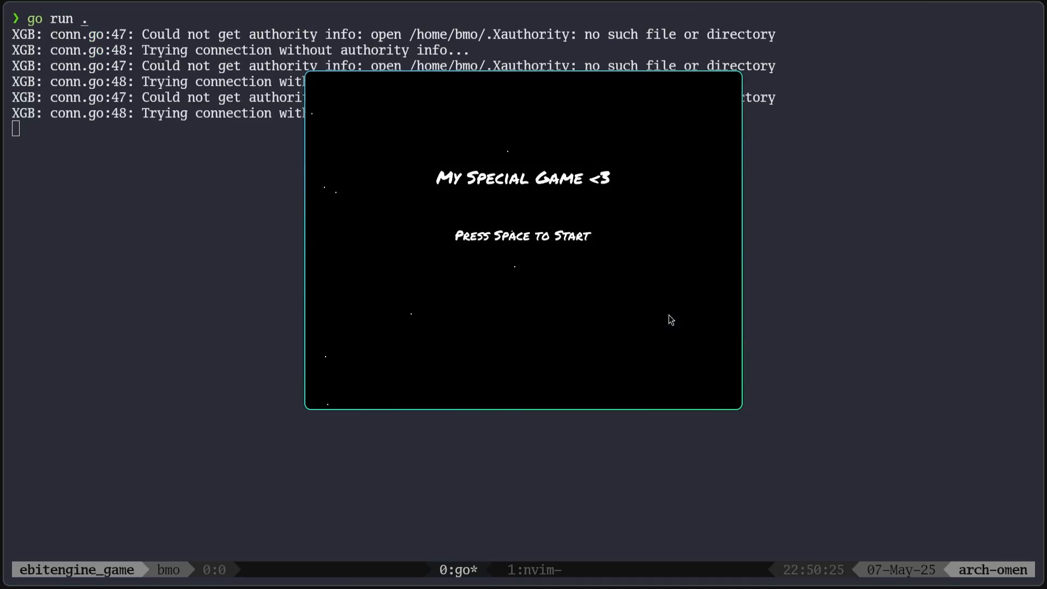
pyautogui.press('space')
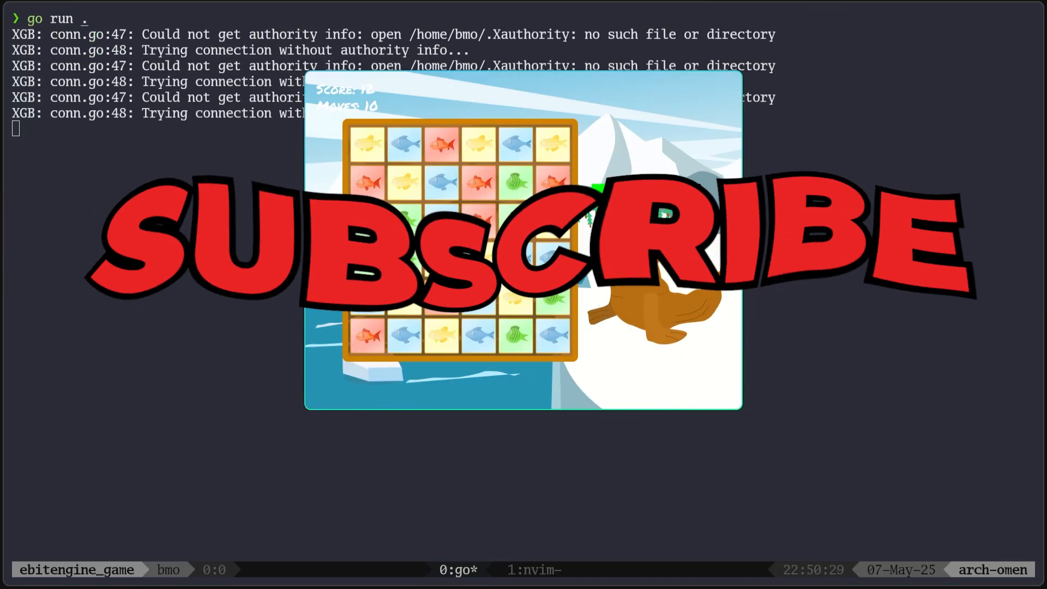